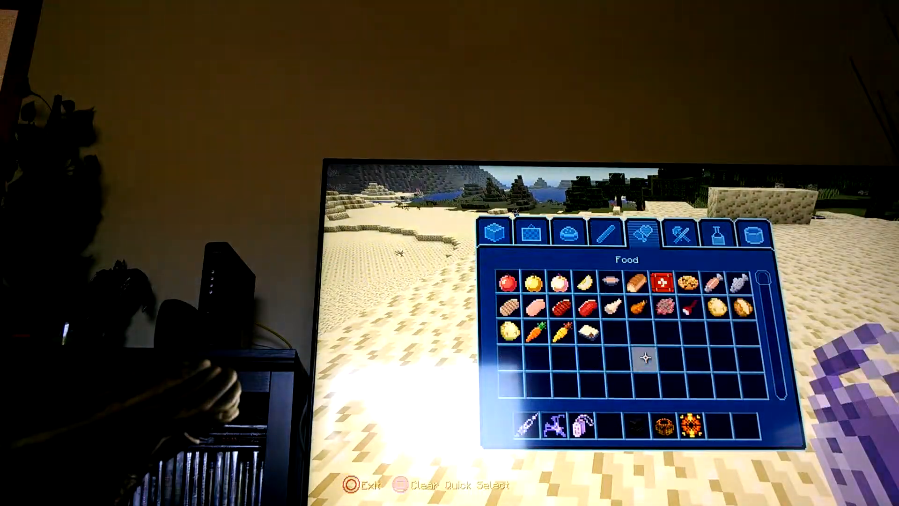
Place the Knockback II bat, food and Strength potions from the creative catalogue into the hotbar
left_click(714, 232)
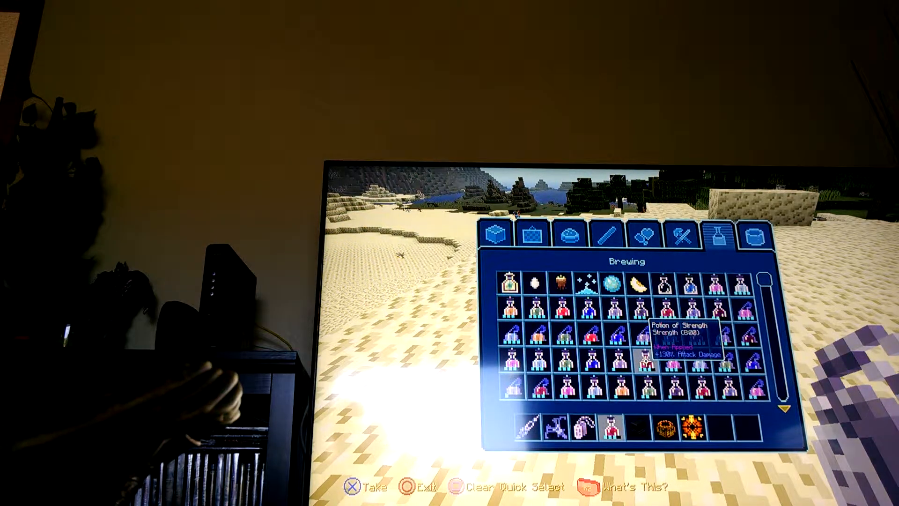
mouse_move(643, 327)
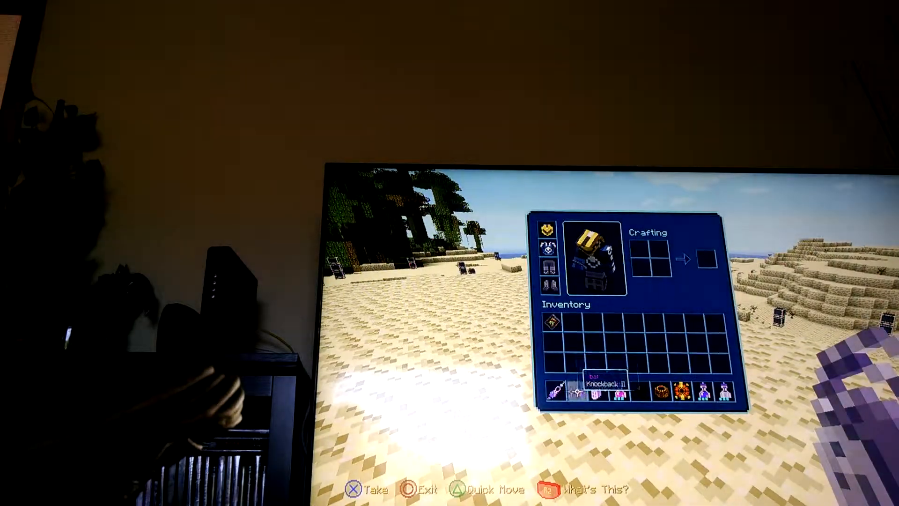
key("escape")
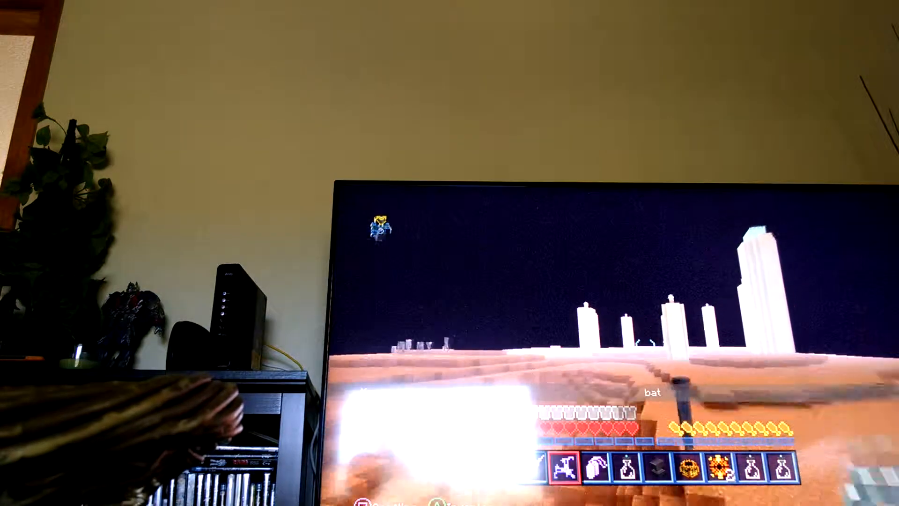
Review the active potion effects in the inventory, then bring up the player privileges panel
key("e")
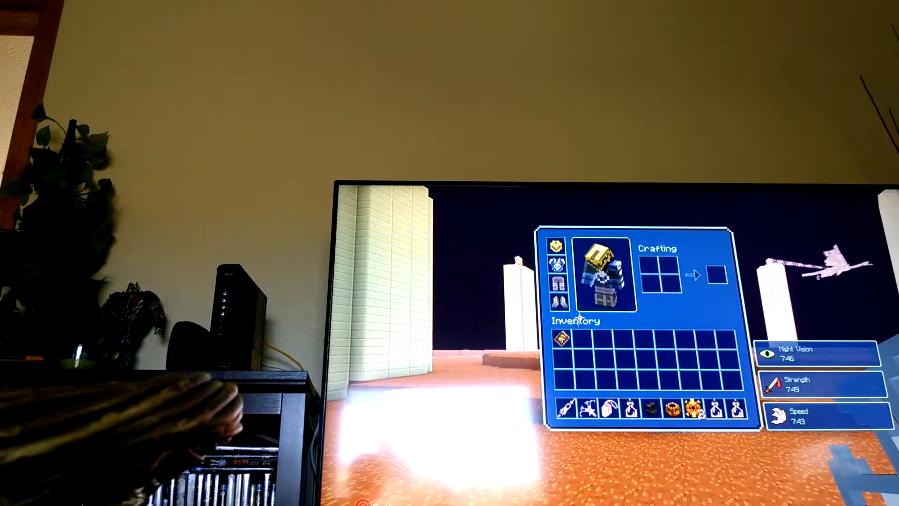
key("Escape")
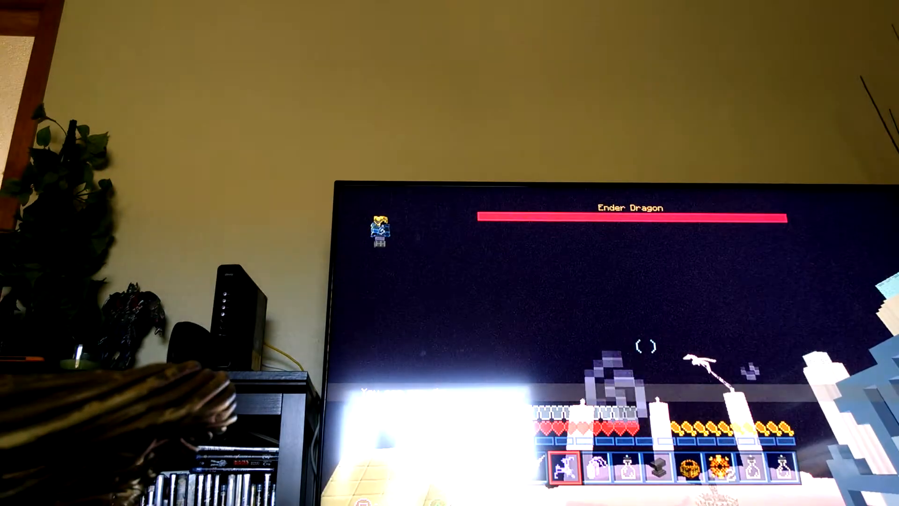
key("Escape")
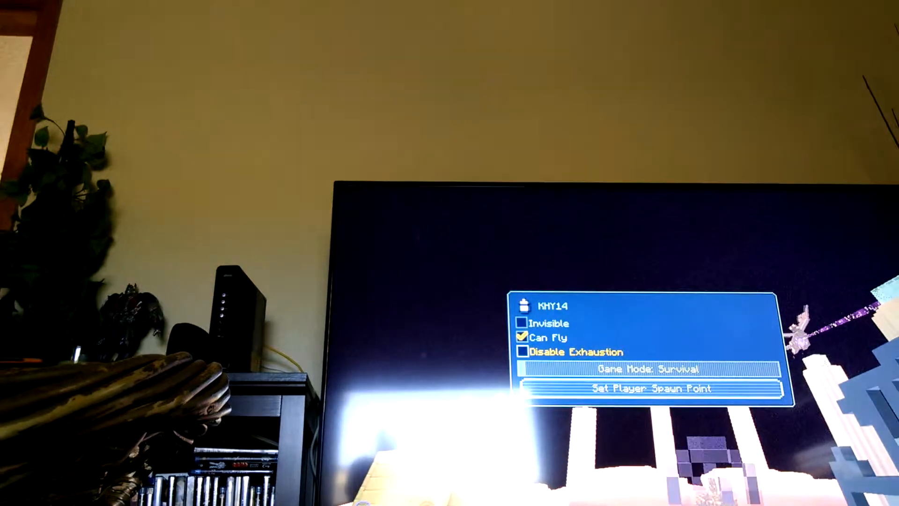
Set the player's Game Mode to Survival from the privileges panel
left_click(648, 369)
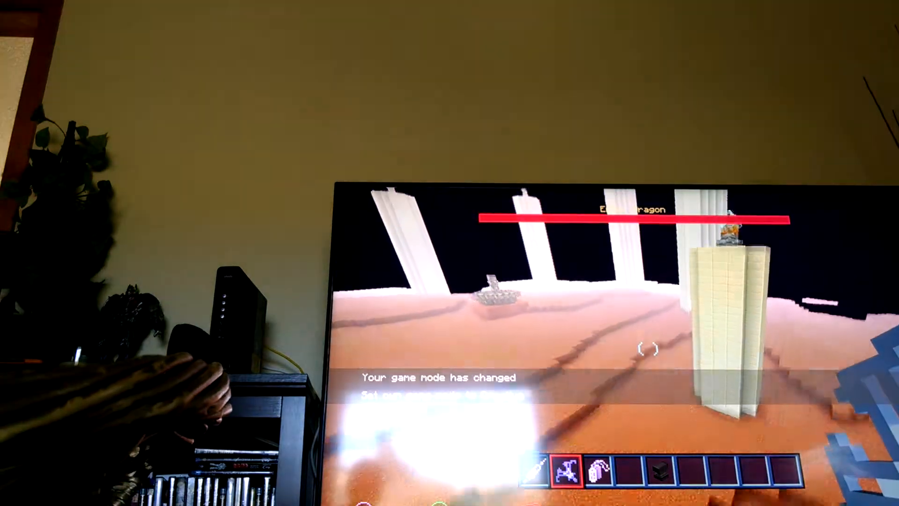
key("e")
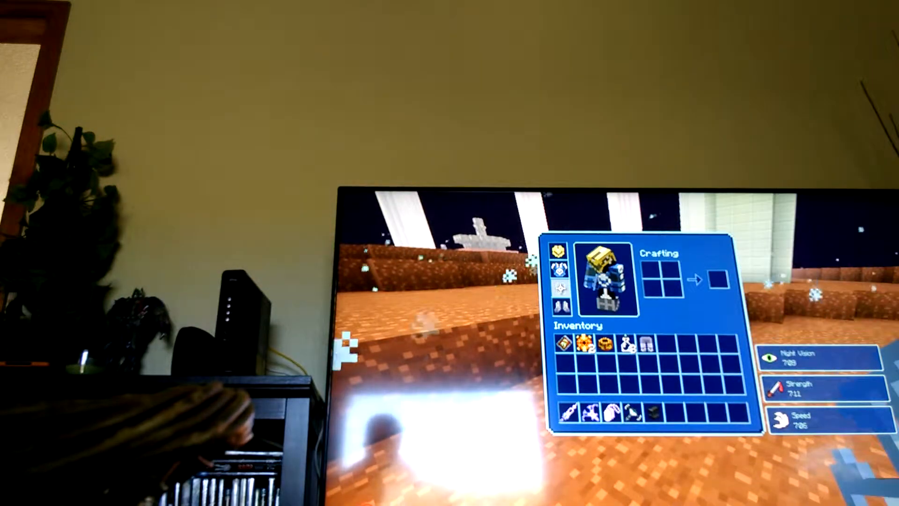
key("Escape")
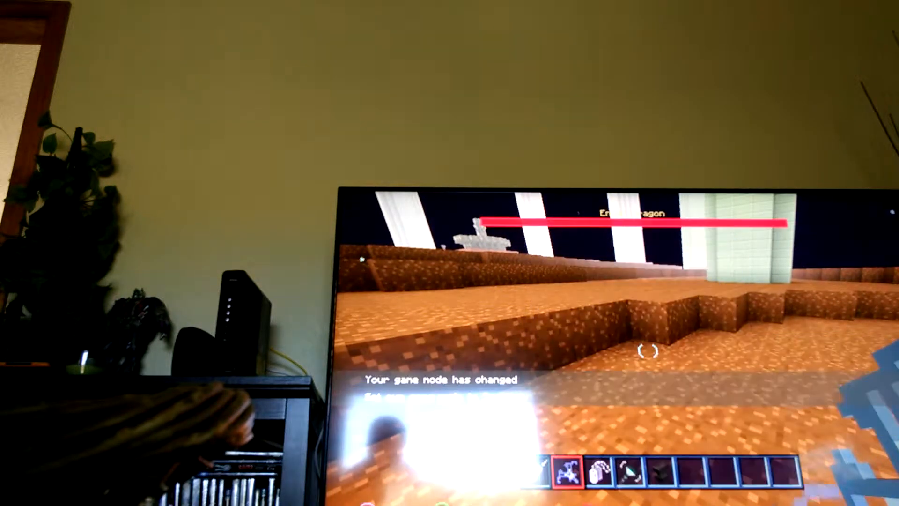